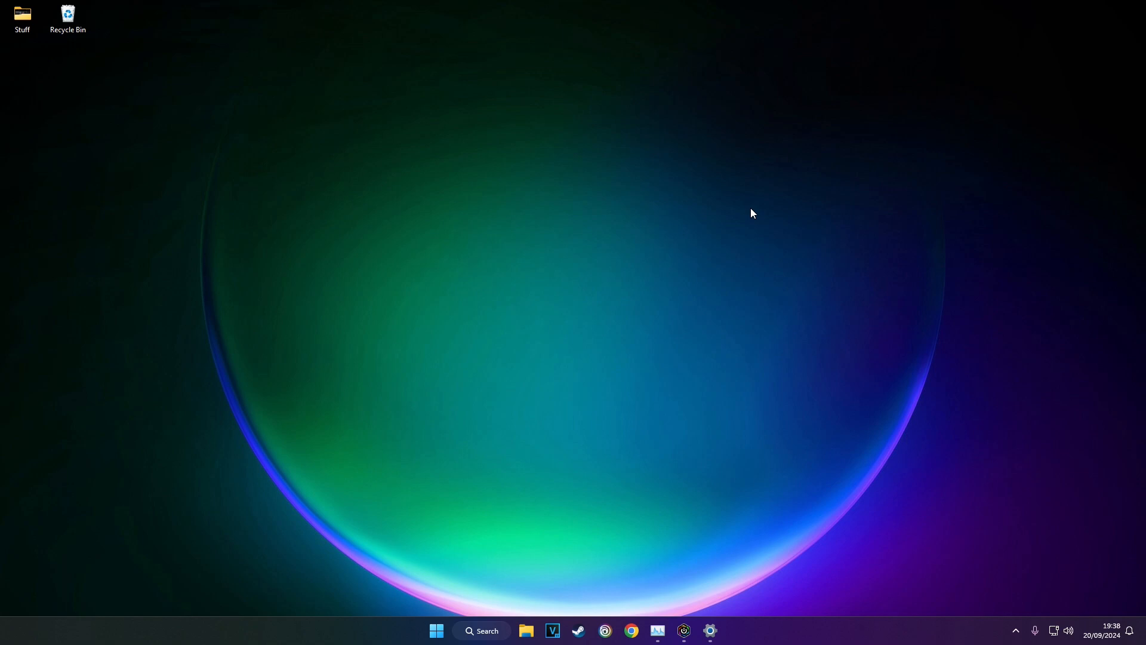
- Open Steam to the EA SPORTS FC 25 library page
left_click(580, 630)
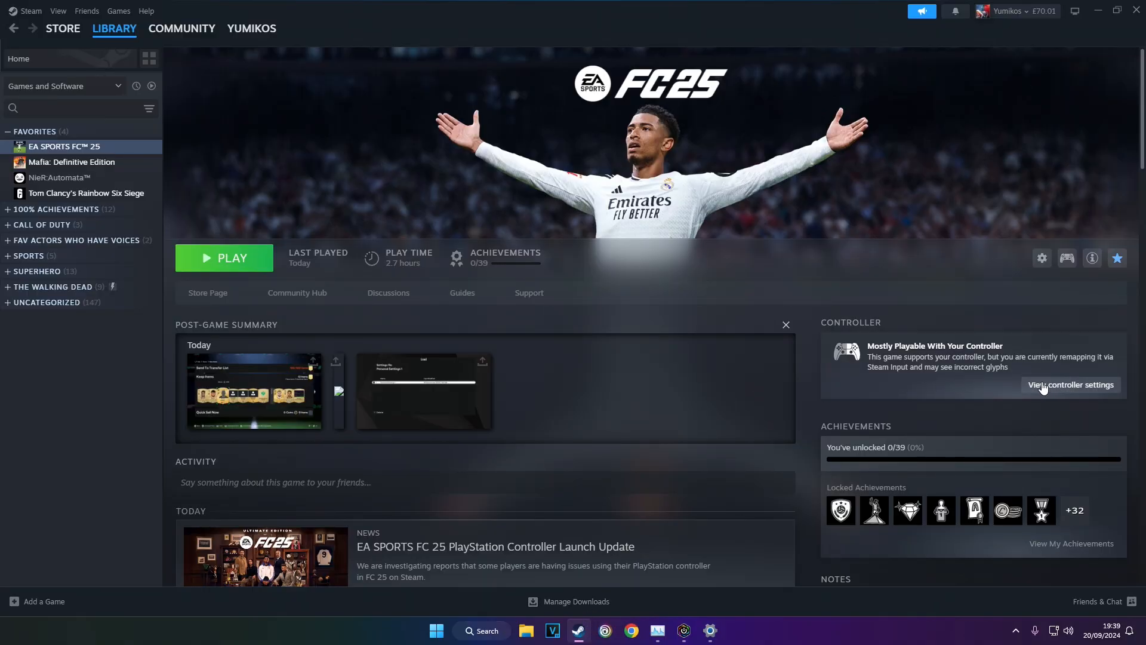
- Disable Steam Input in EA SPORTS FC 25's controller settings
left_click(1070, 384)
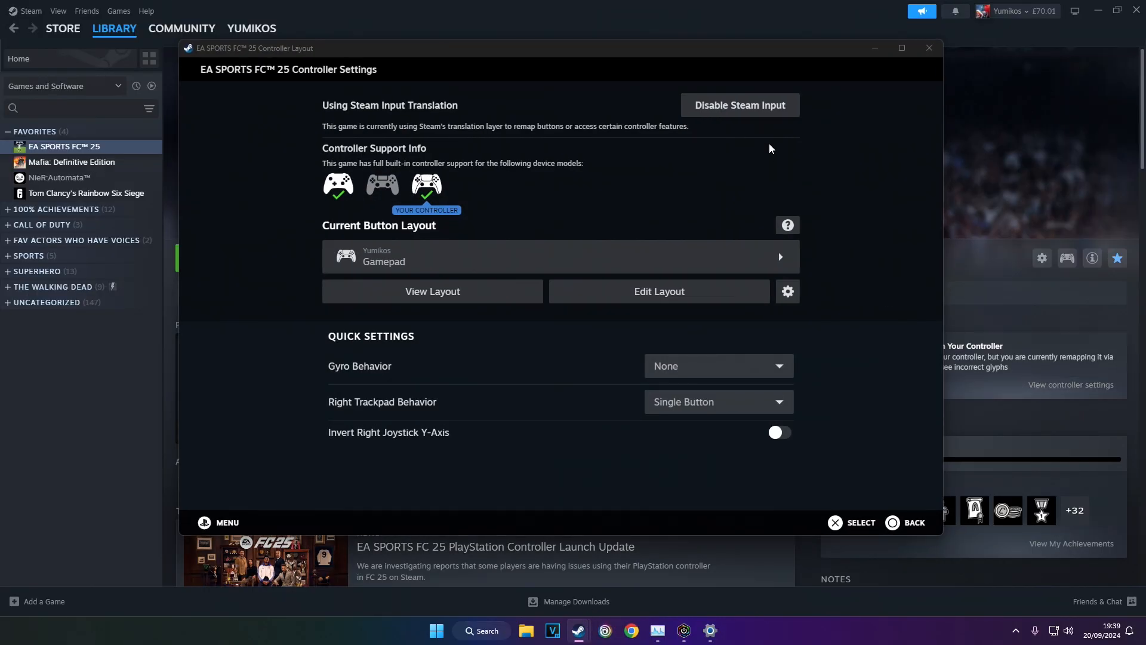
left_click(740, 105)
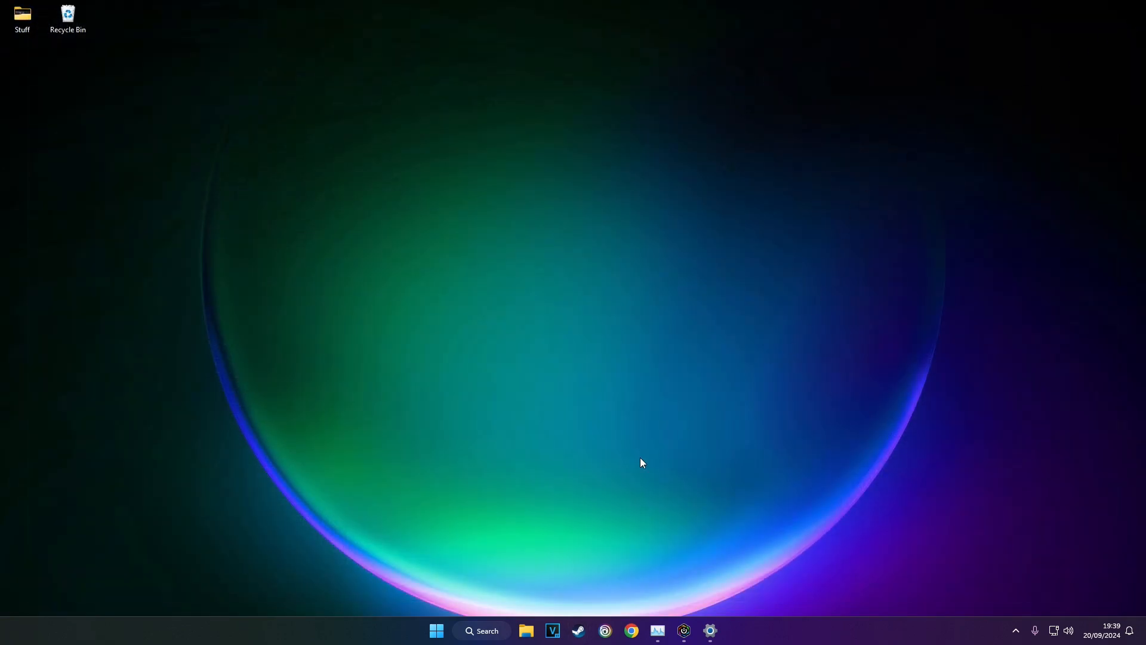
mouse_move(616, 466)
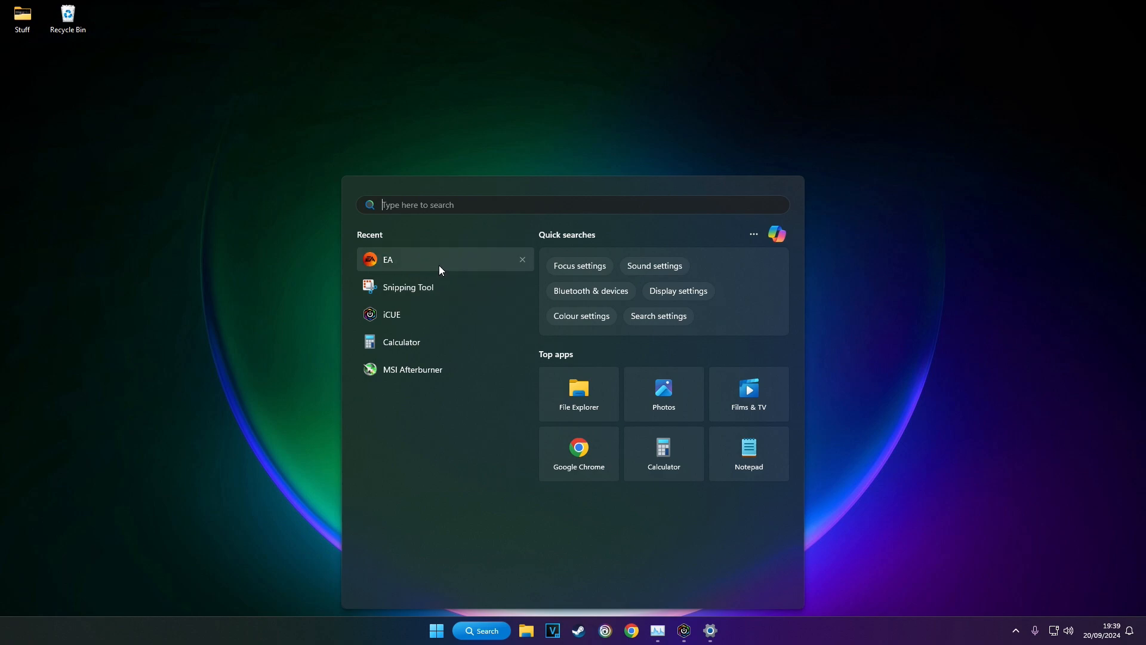
- Launch the EA app from the Start menu's Recent list
left_click(388, 259)
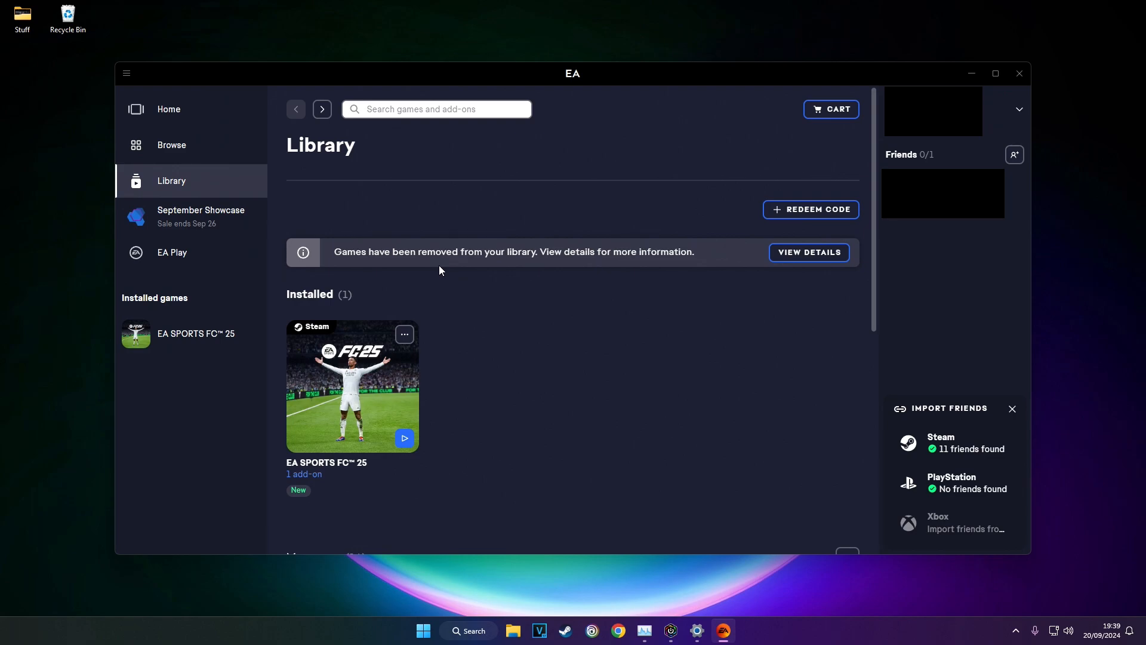
mouse_move(366, 393)
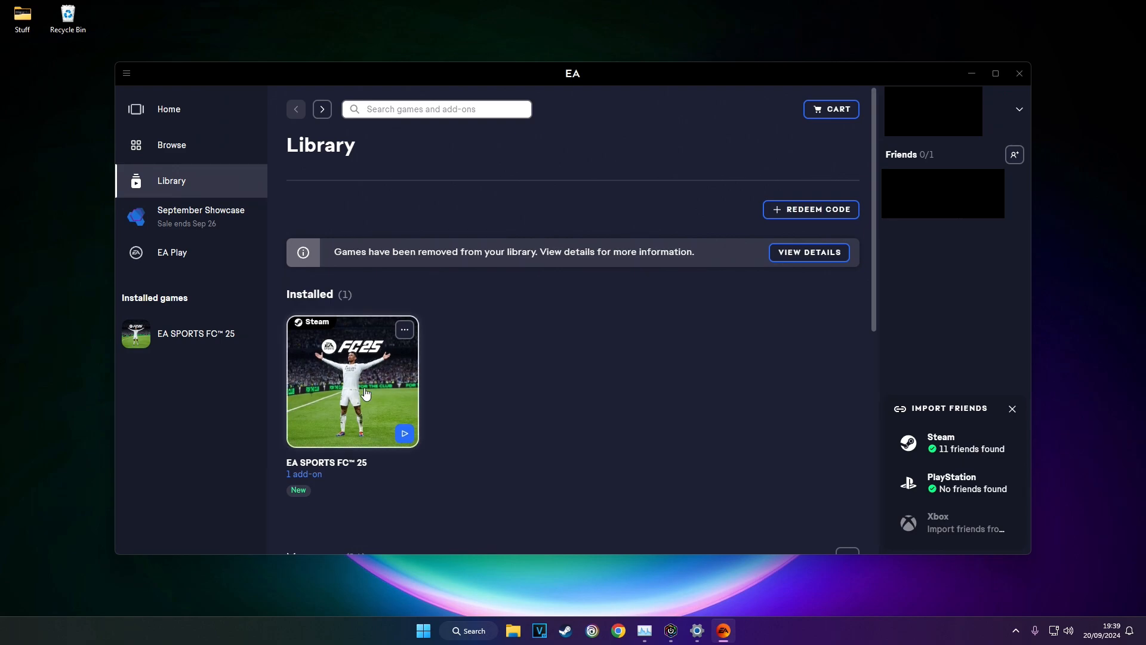
- Launch EA SPORTS FC 25 from its EA app game page with Play
left_click(352, 381)
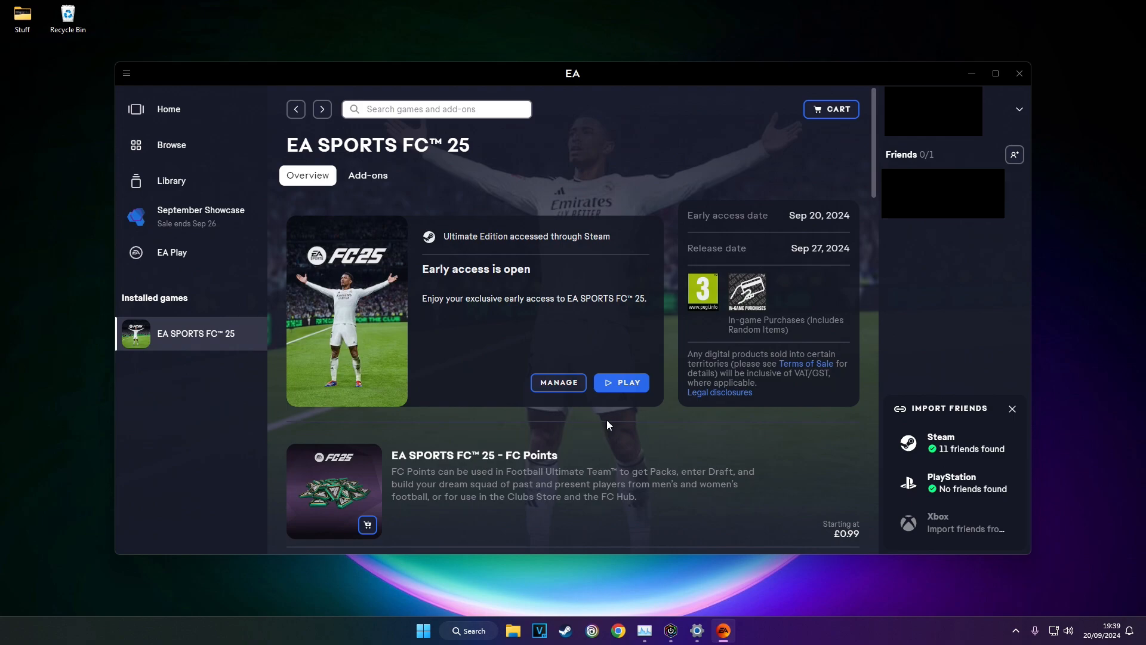
left_click(622, 383)
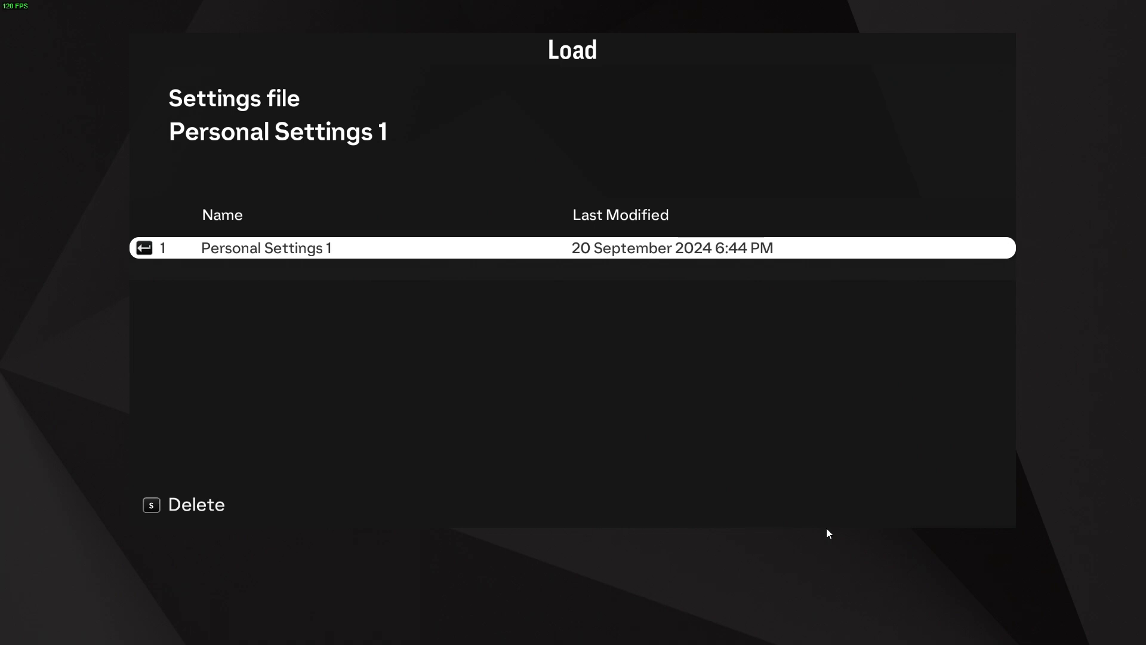
- Load Personal Settings 1, skip the intro, and continue past the welcome screen
left_click(572, 247)
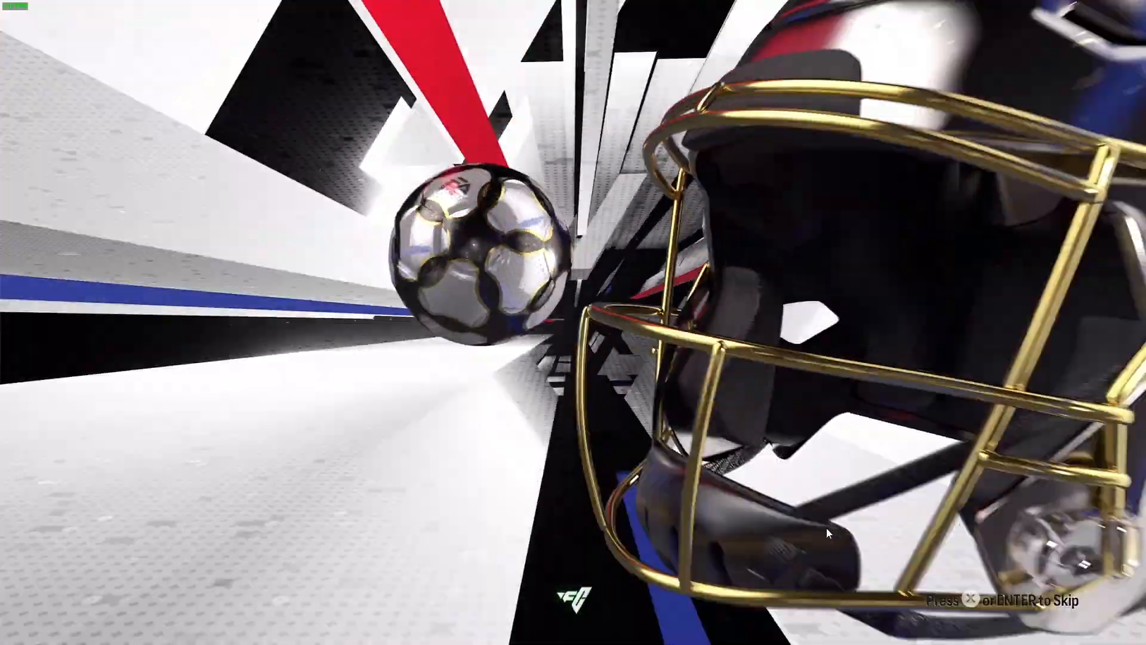
key("enter")
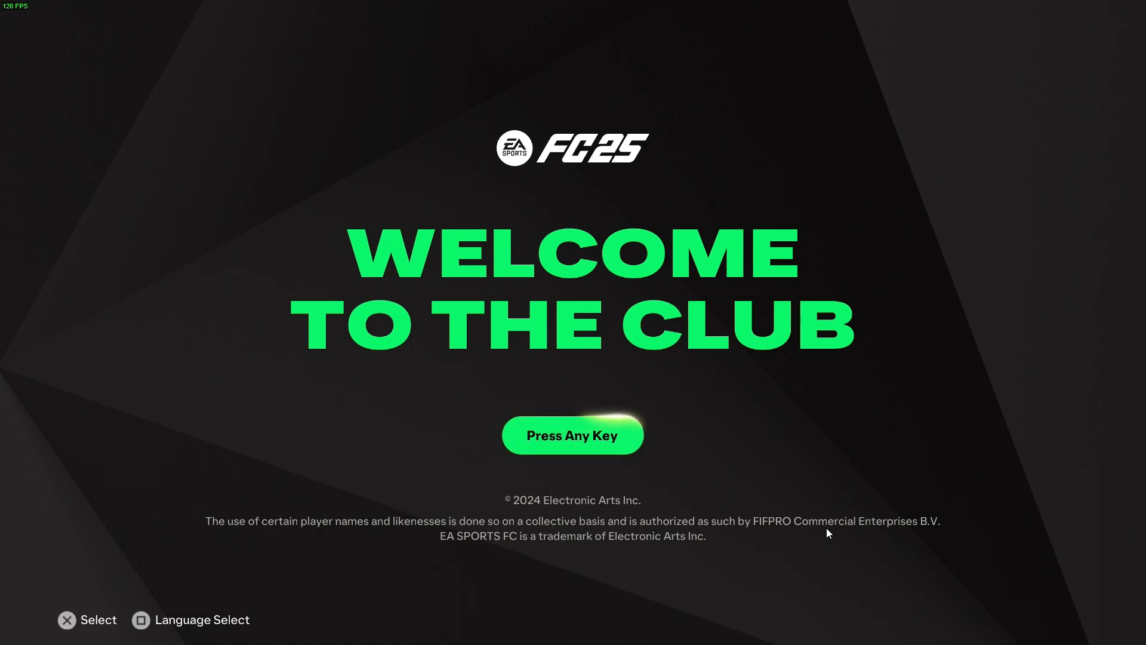
key("enter")
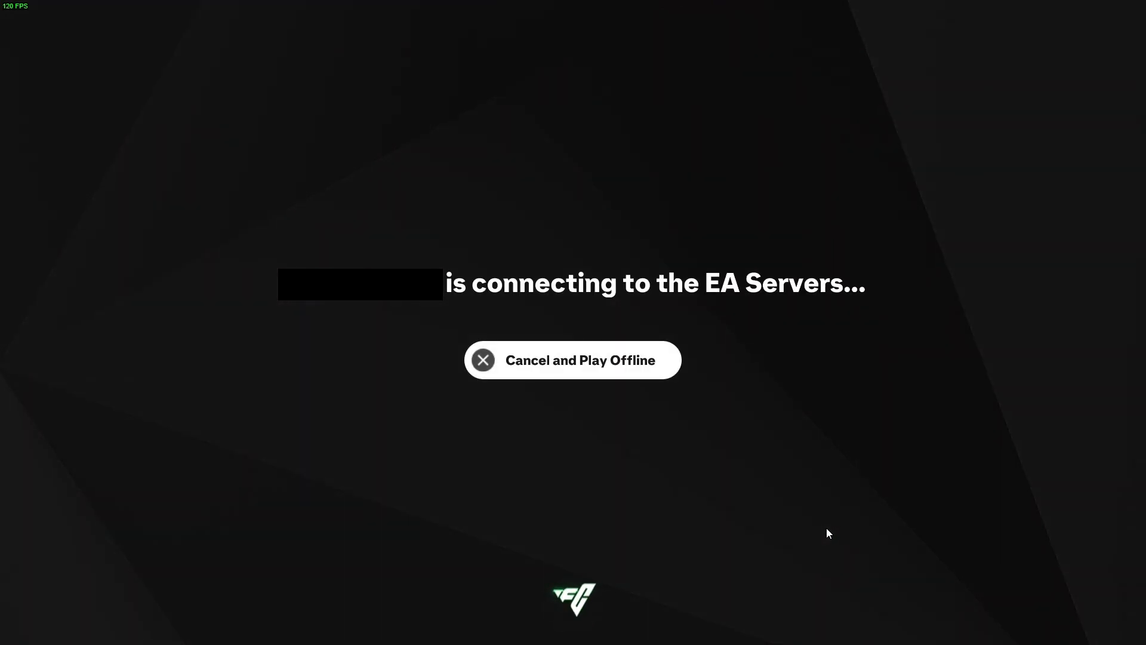